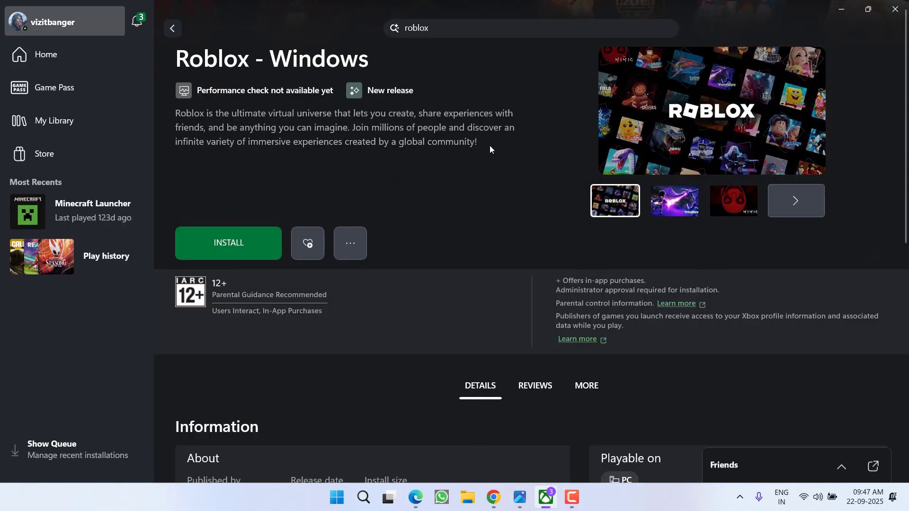
mouse_move(392, 216)
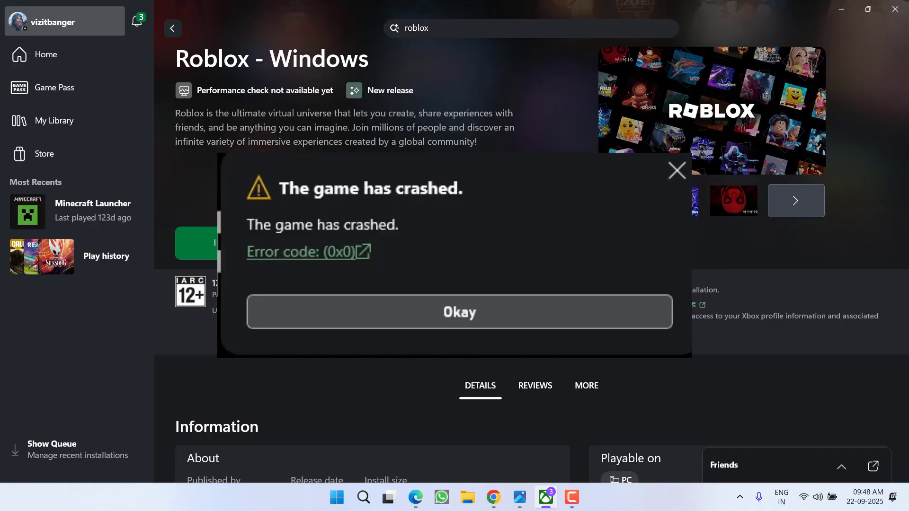
Step: Dismiss the 'The game has crashed' error over the Roblox store page
left_click(458, 312)
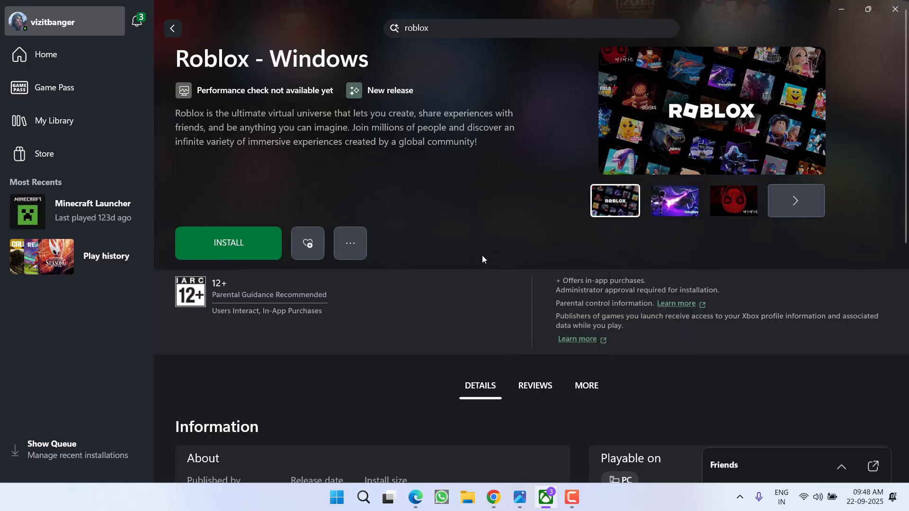
mouse_move(495, 245)
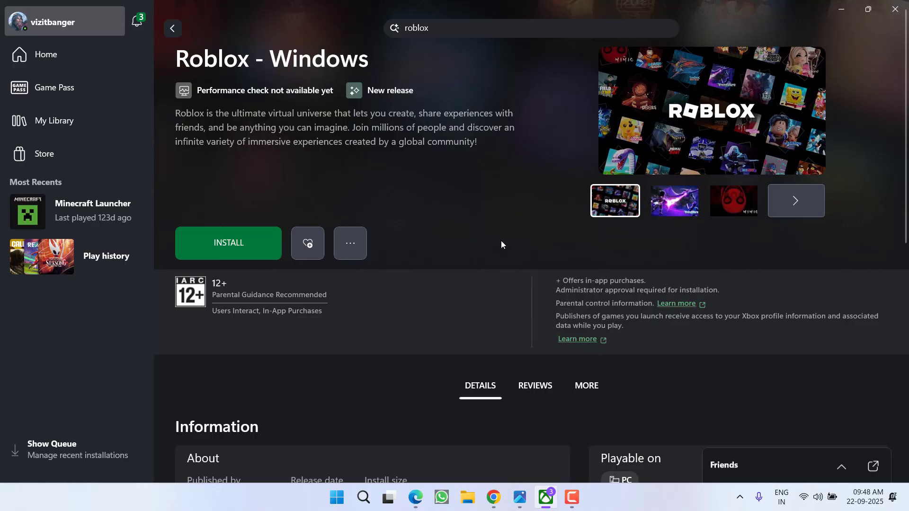
mouse_move(502, 240)
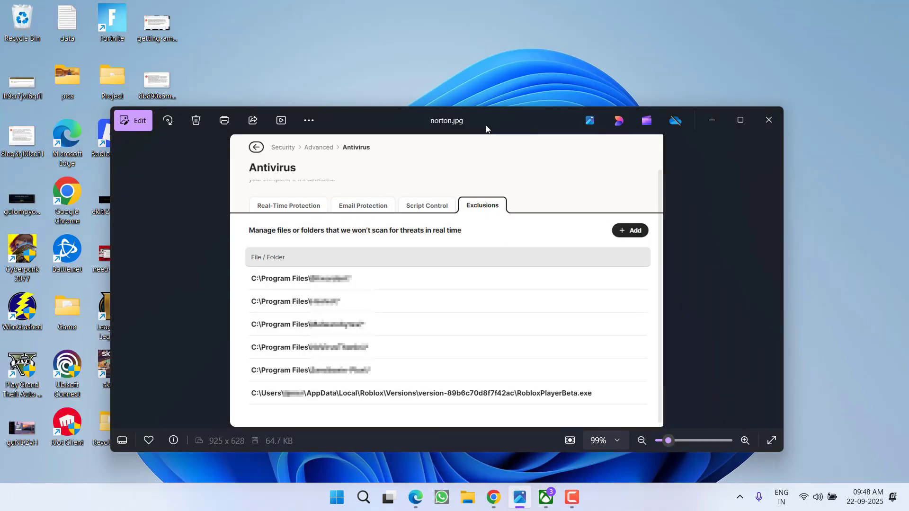
left_click(739, 121)
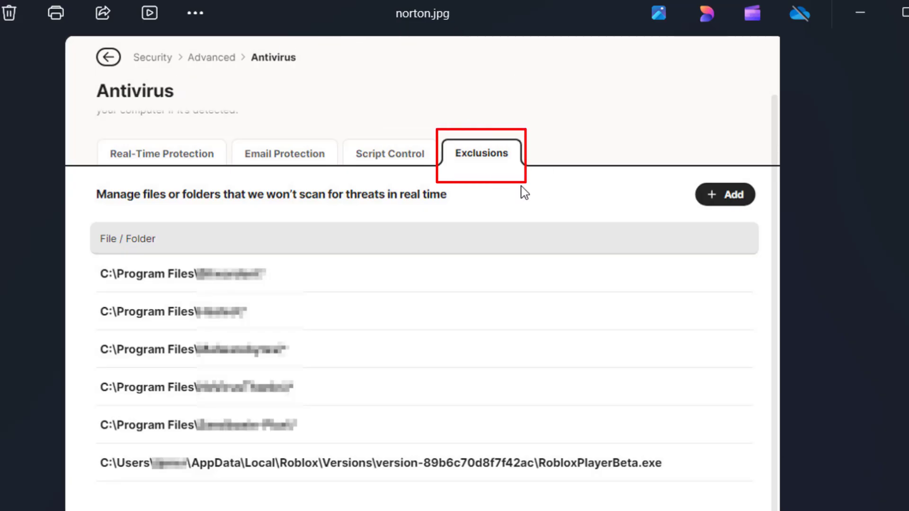
mouse_move(628, 169)
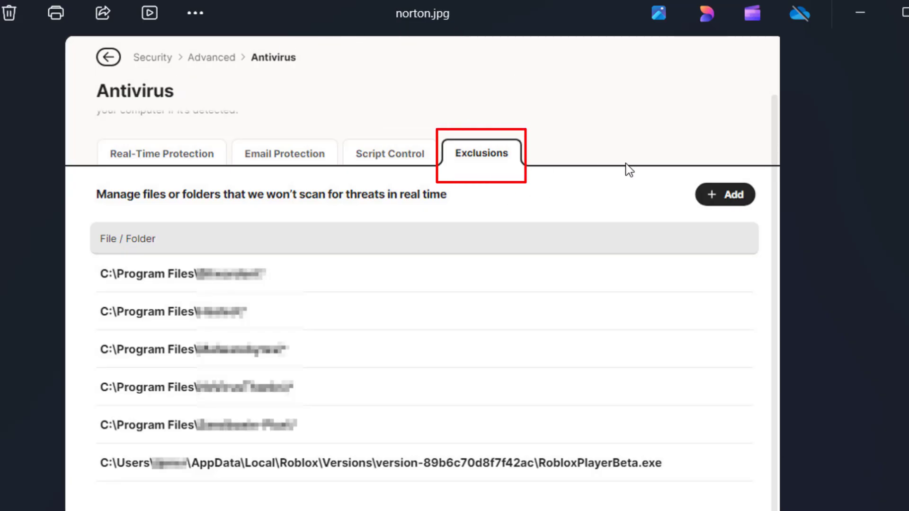
mouse_move(721, 235)
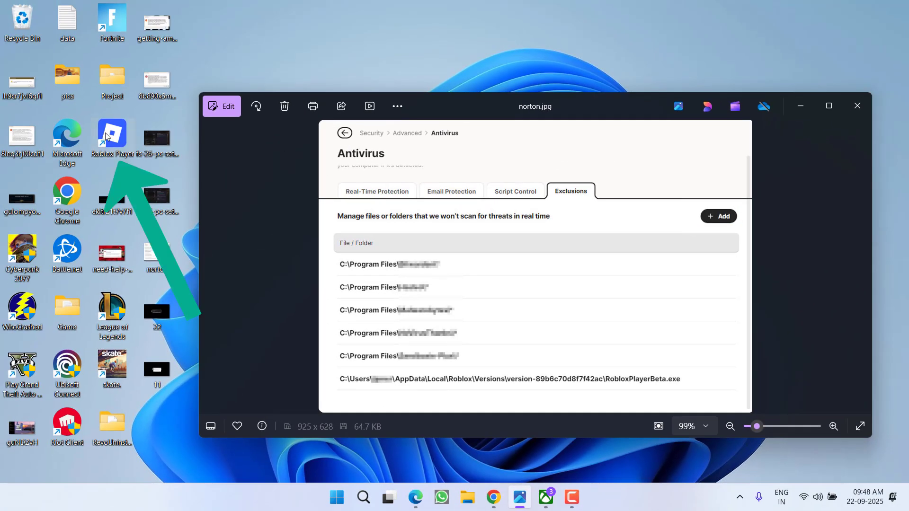
Step: View the Roblox Player shortcut's properties and copy its RobloxPlayerBeta target path
right_click(112, 134)
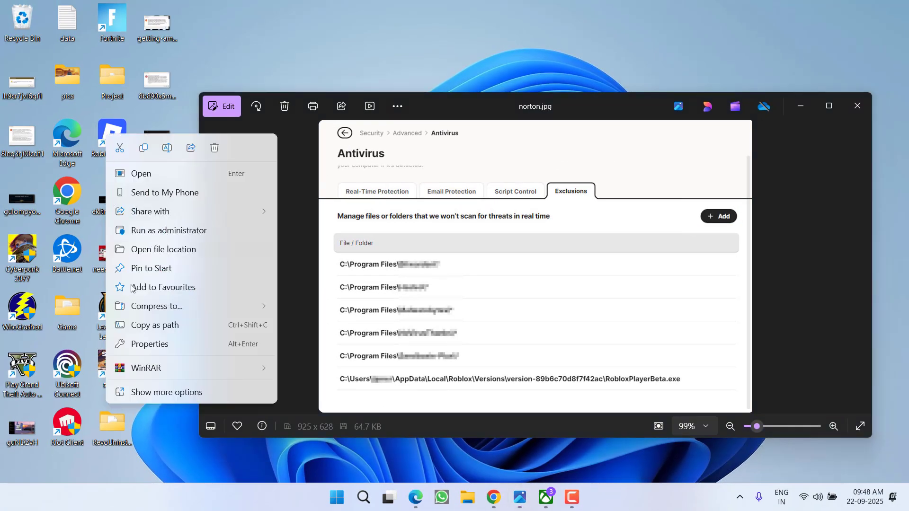
left_click(148, 344)
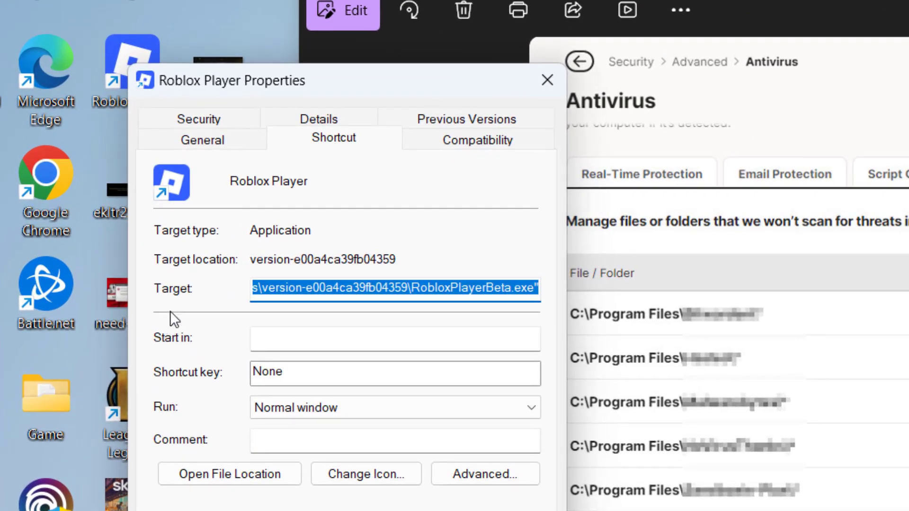
left_click(393, 289)
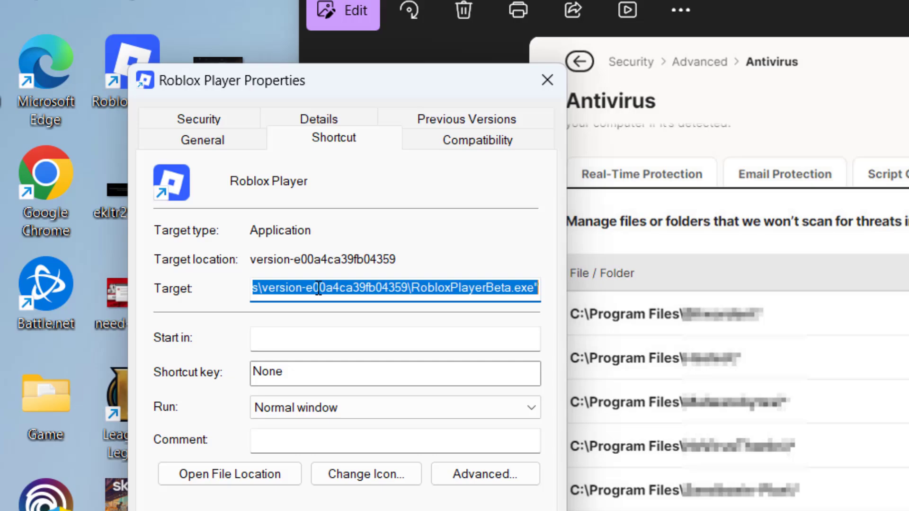
right_click(394, 289)
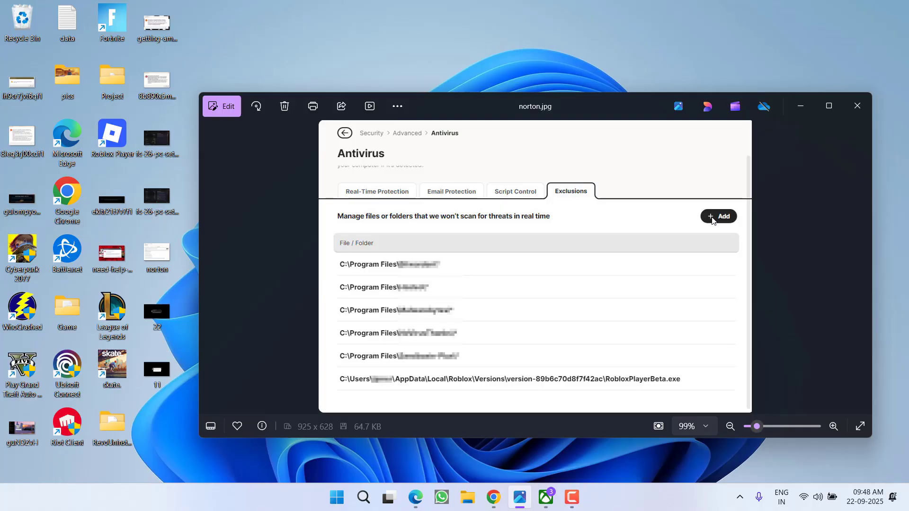
mouse_move(448, 273)
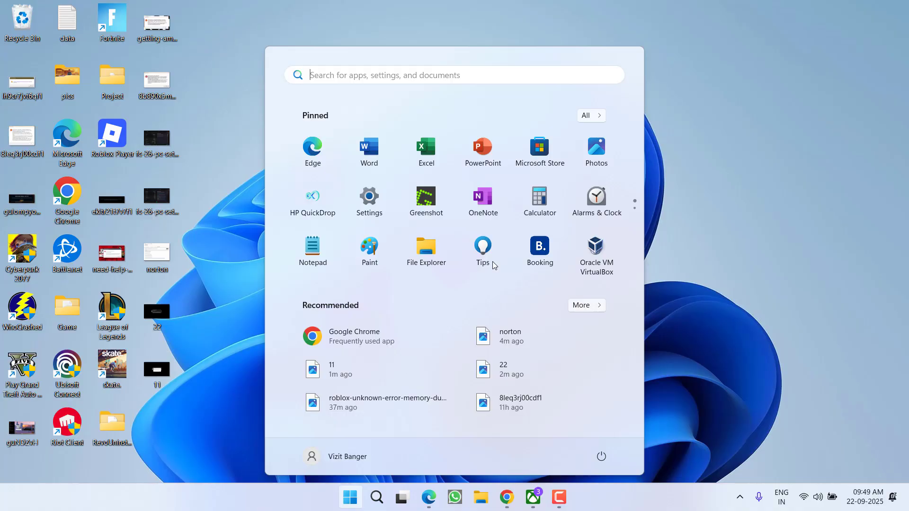
Step: Reach Core isolation details under Device security in Windows Security via a 'windows' search
type("windows")
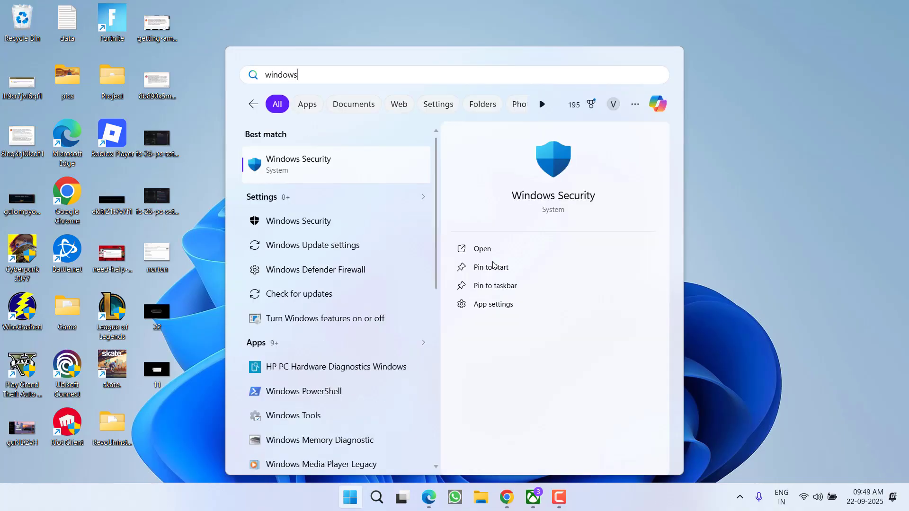
left_click(480, 248)
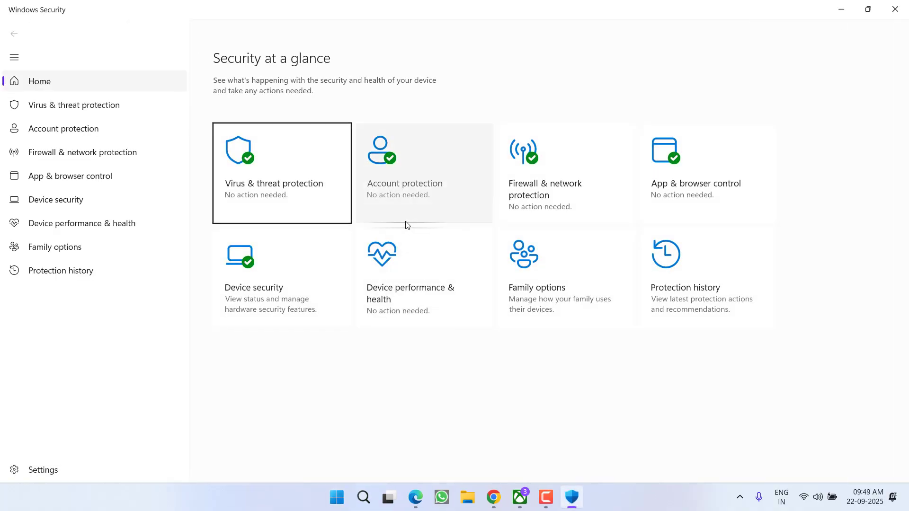
left_click(56, 200)
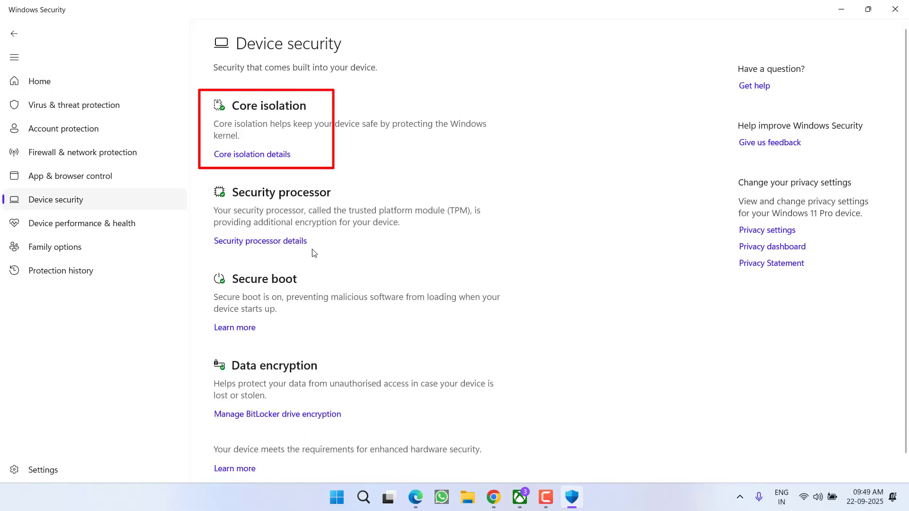
left_click(252, 155)
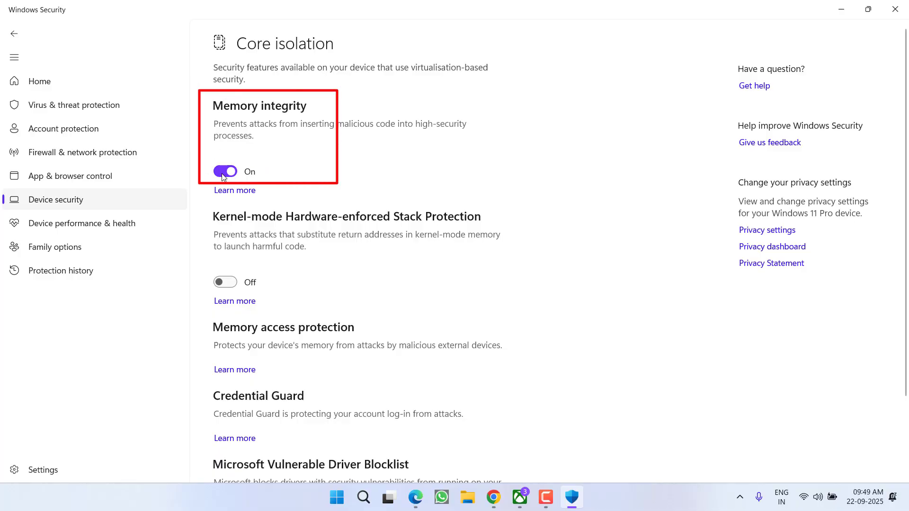
Step: Turn Memory integrity off and minimise Windows Security to show the desktop
left_click(225, 171)
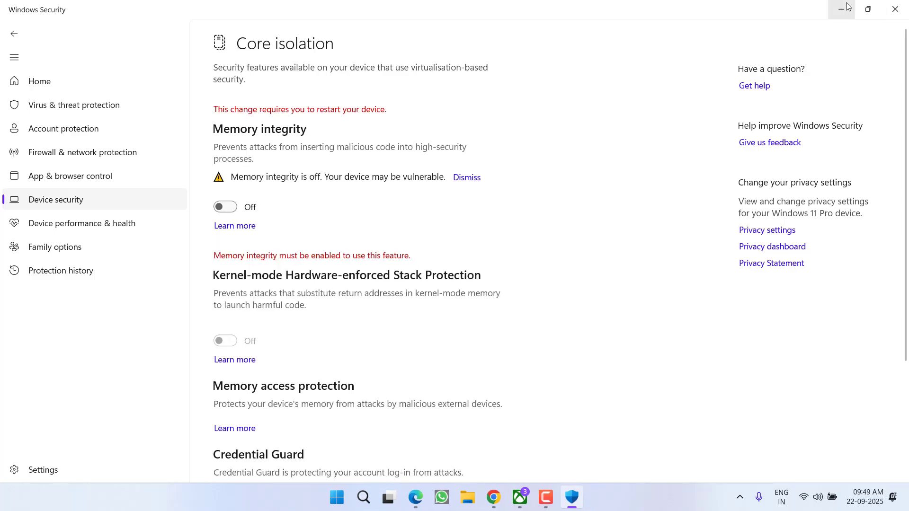
left_click(842, 9)
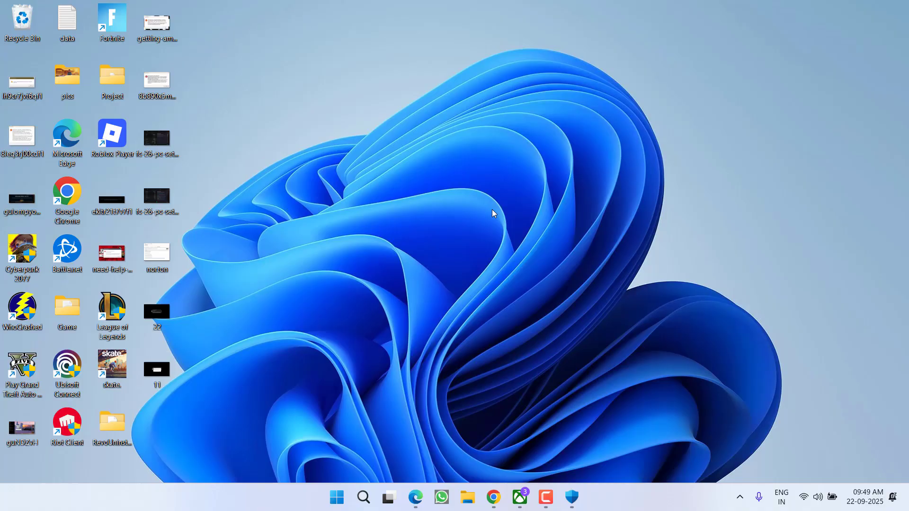
mouse_move(515, 238)
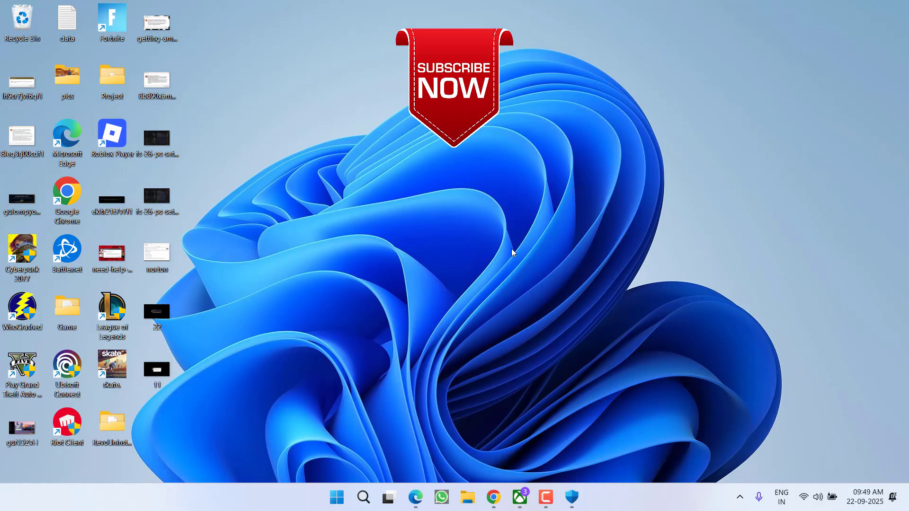
mouse_move(488, 262)
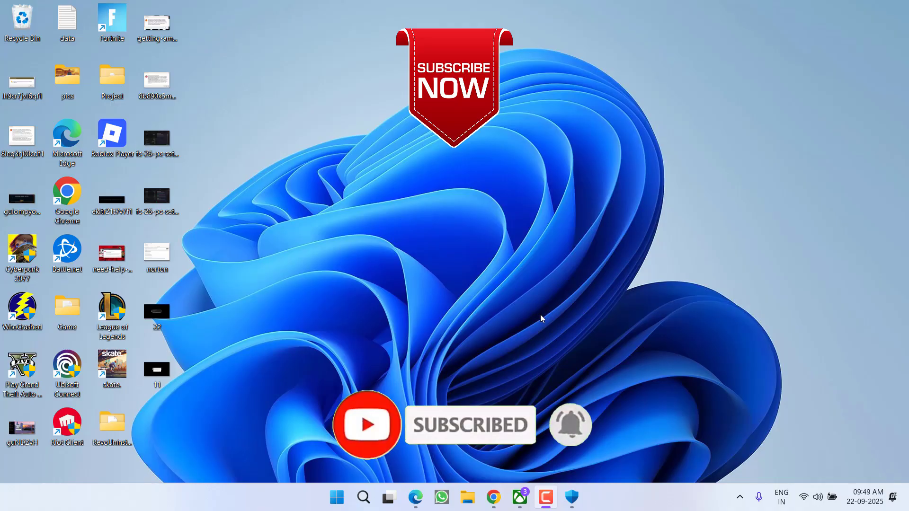
mouse_move(559, 306)
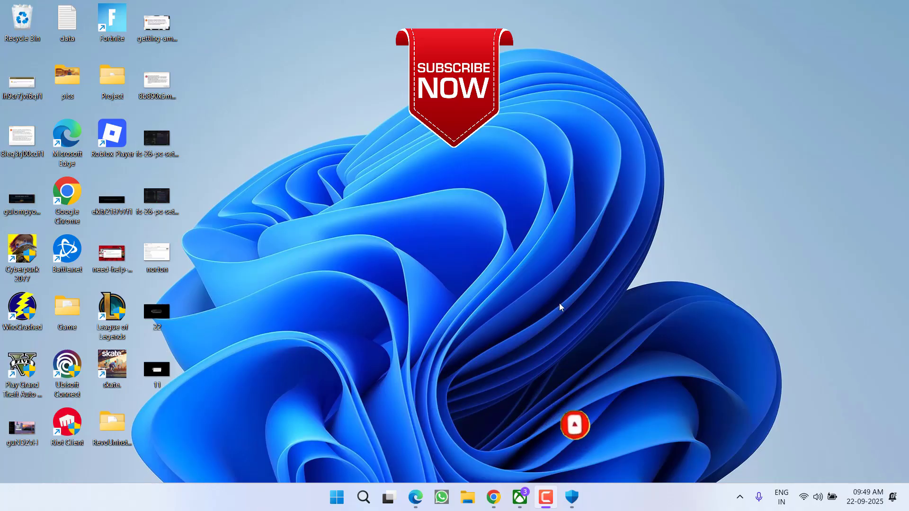